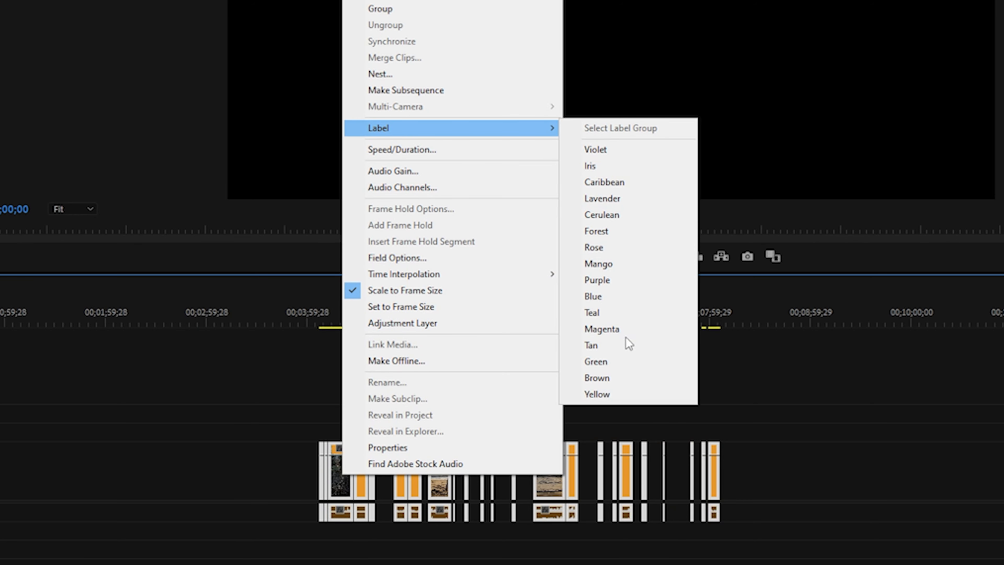
Label the selected B-roll clips Magenta via the Label submenu.
{"action": "left_click", "coordinate": [595, 361]}
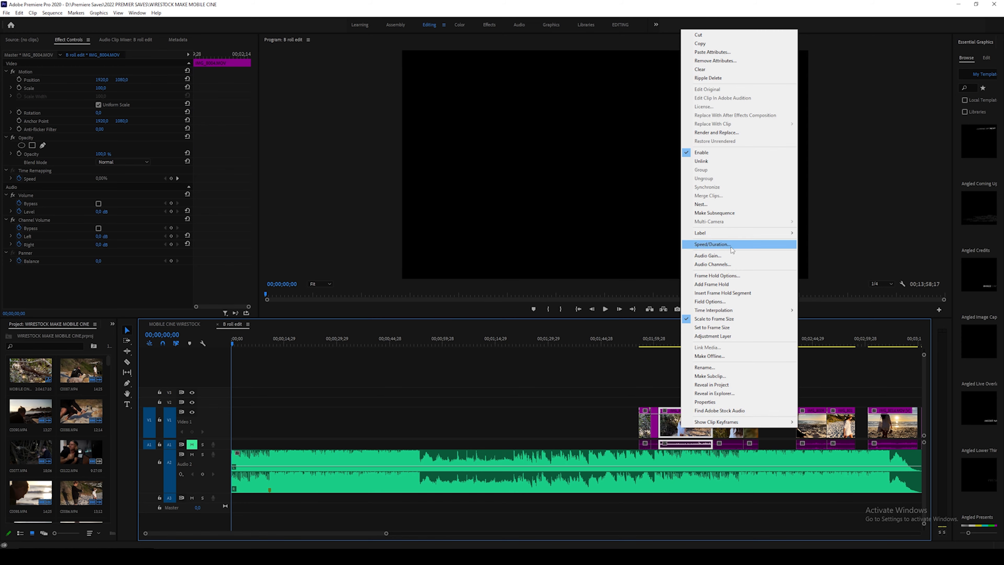
Show the Properties of IMG_8004.MOV, revealing its 3840 x 2160, 60 fps HEVC details.
{"action": "left_click", "coordinate": [704, 401]}
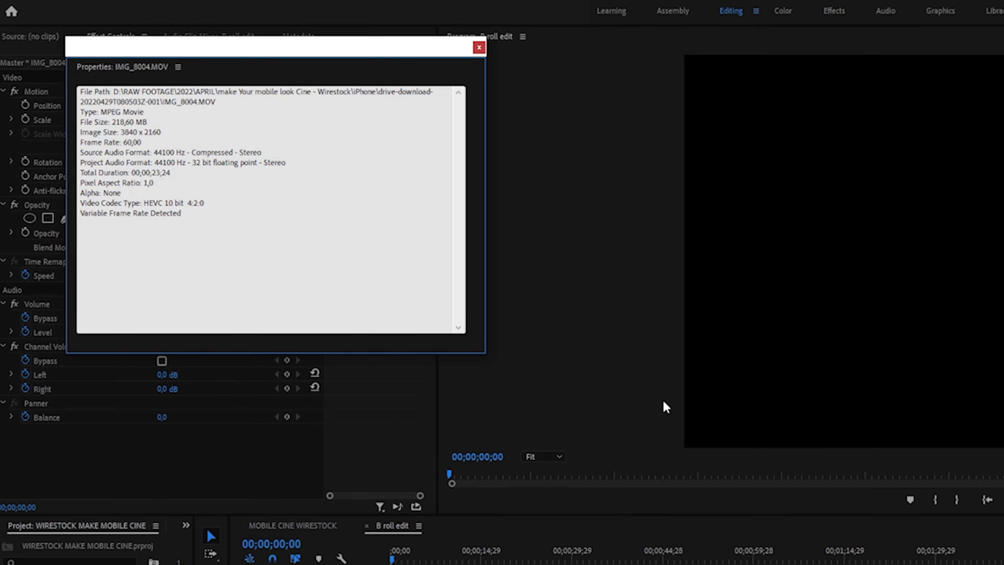